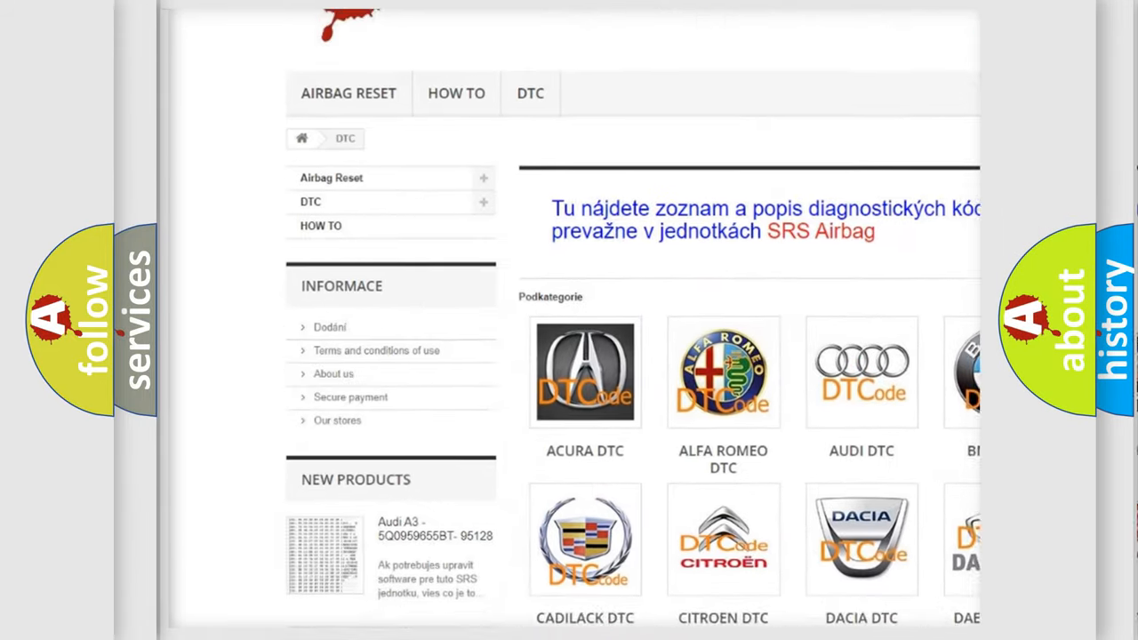
scroll(down, 3)
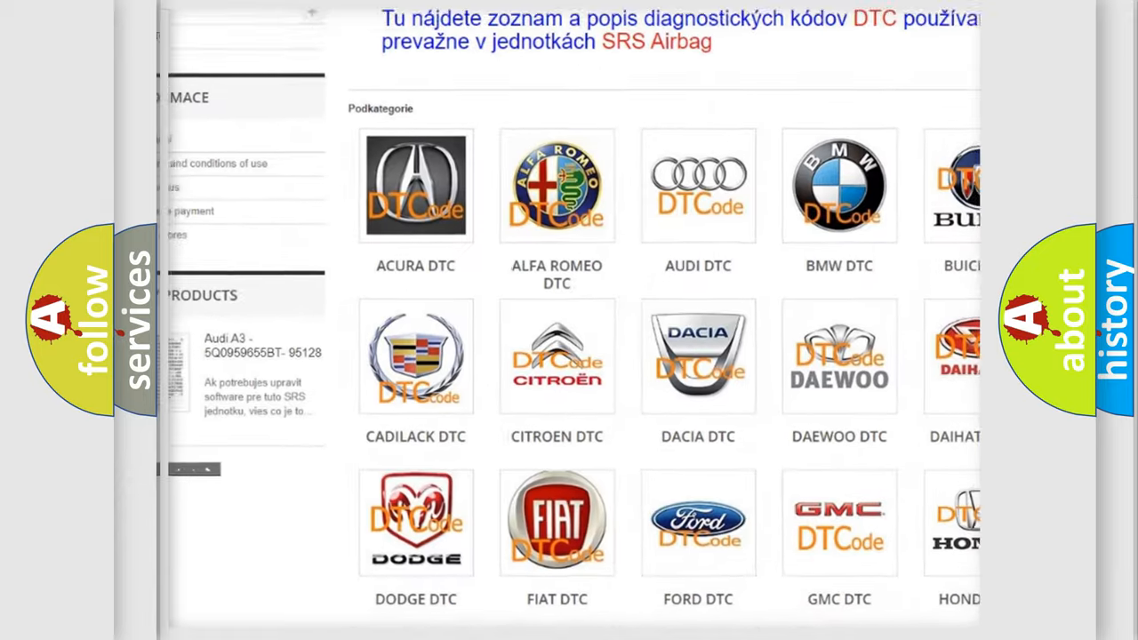